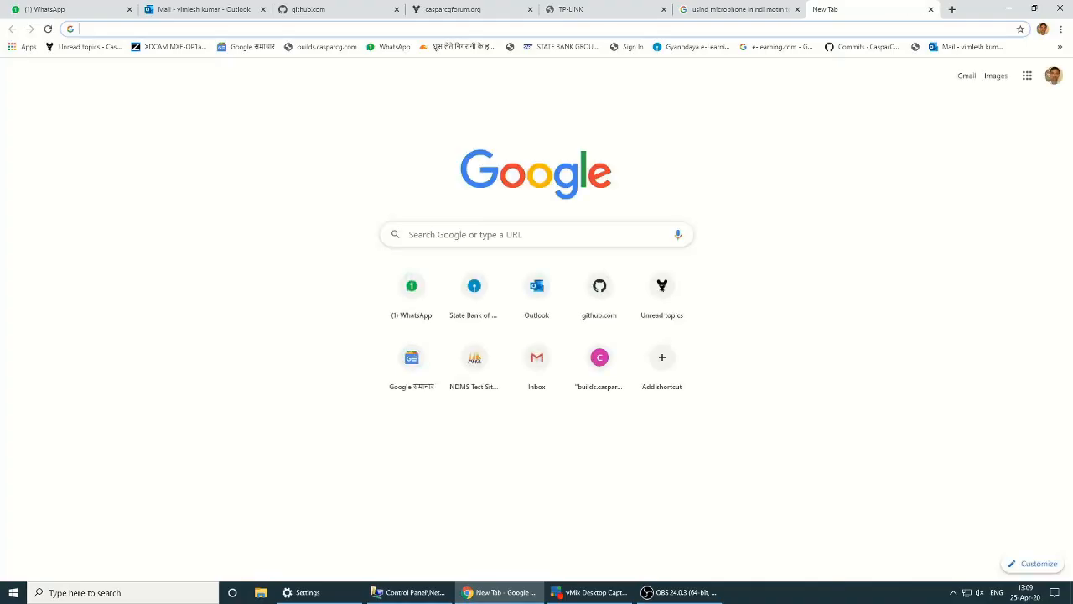
# Browse builds.casparcg.com to the CasparCG Server master builds and download a Windows zip.
pyautogui.write('buils')
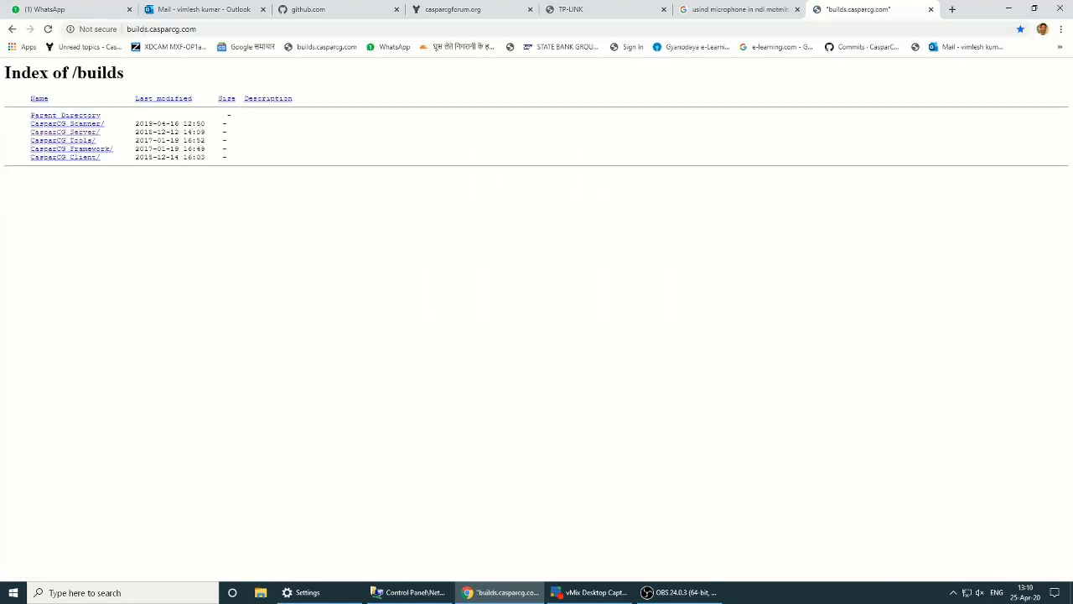
pyautogui.click(67, 131)
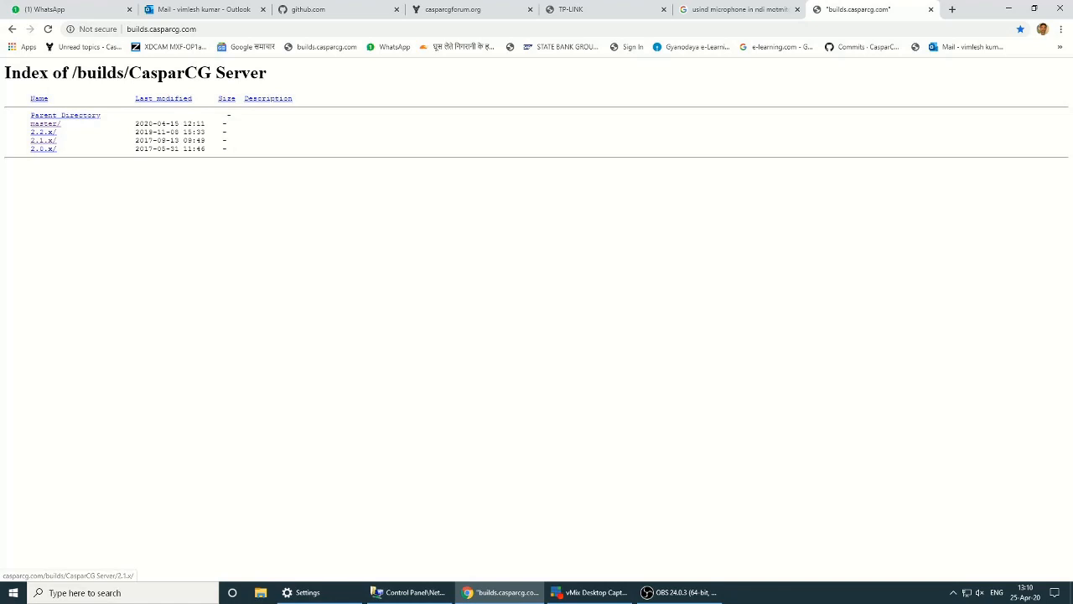
pyautogui.click(43, 123)
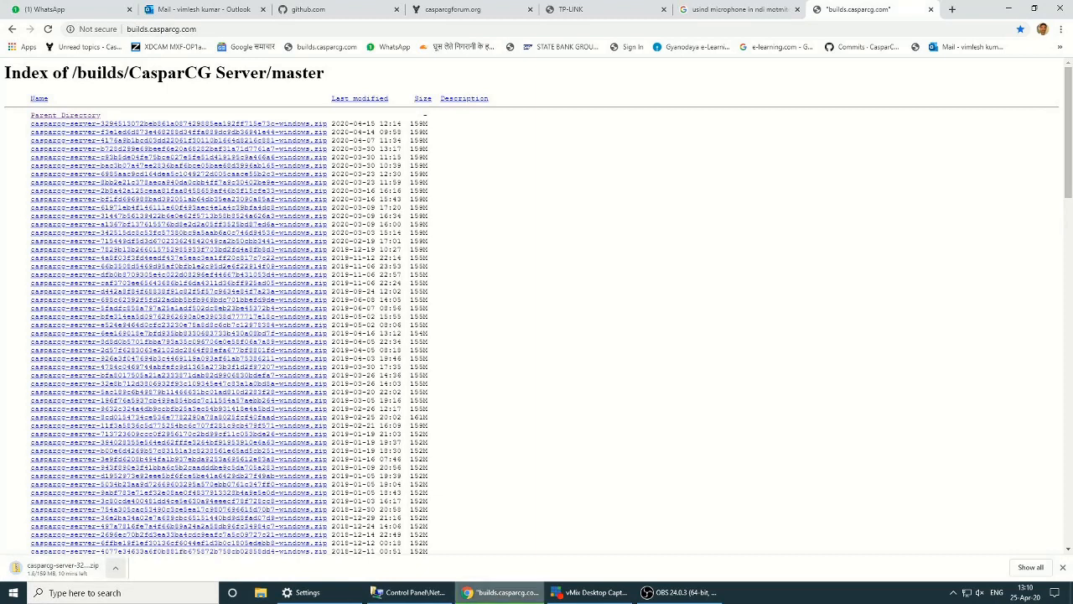
# Pause the in-progress CasparCG Server zip download from the downloads bar.
pyautogui.click(115, 568)
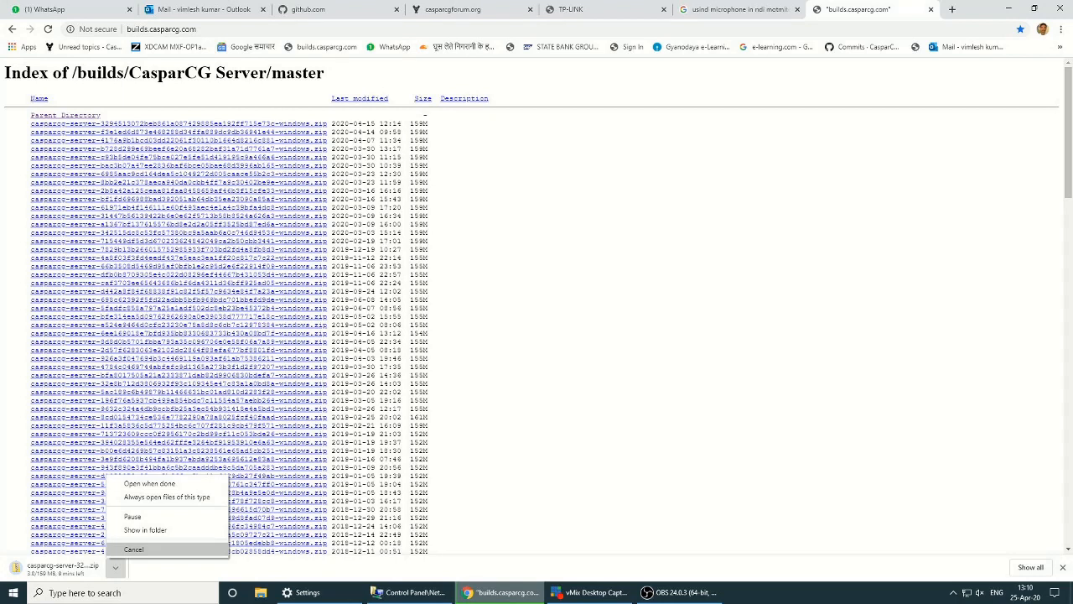
pyautogui.click(133, 549)
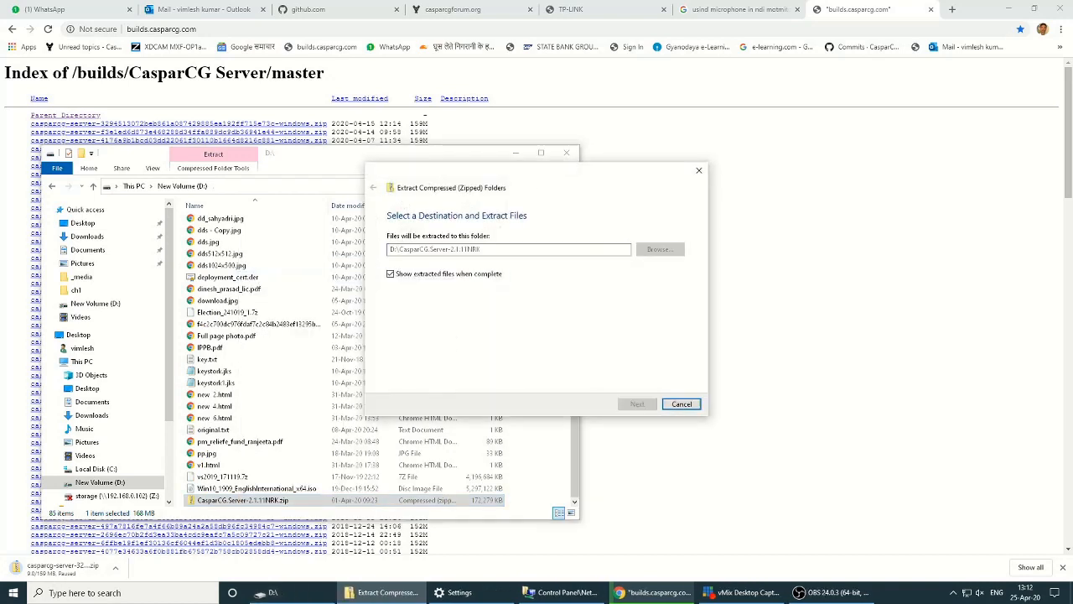
# Extract CasparCG.Server-2.1.11NRK.zip and select casparcg.exe in CasparCG Server\server.
pyautogui.click(637, 404)
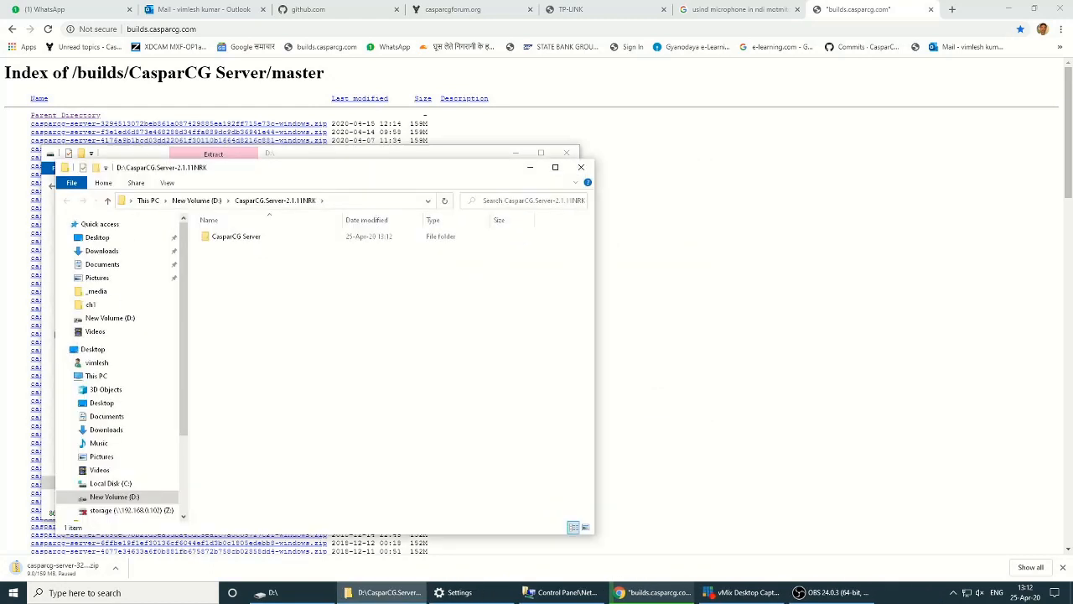
pyautogui.doubleClick(236, 235)
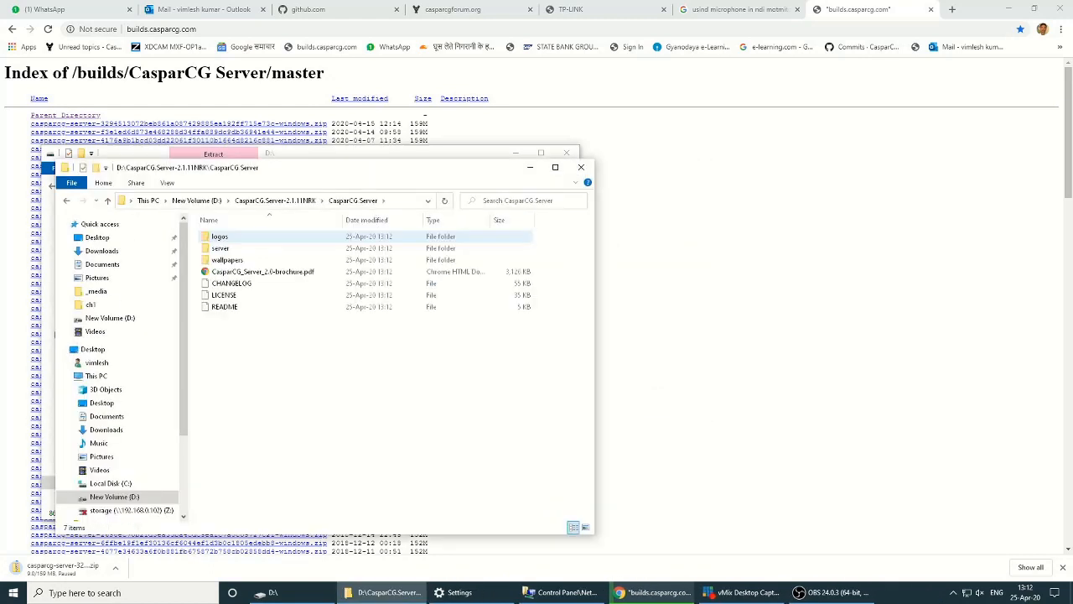
pyautogui.doubleClick(220, 249)
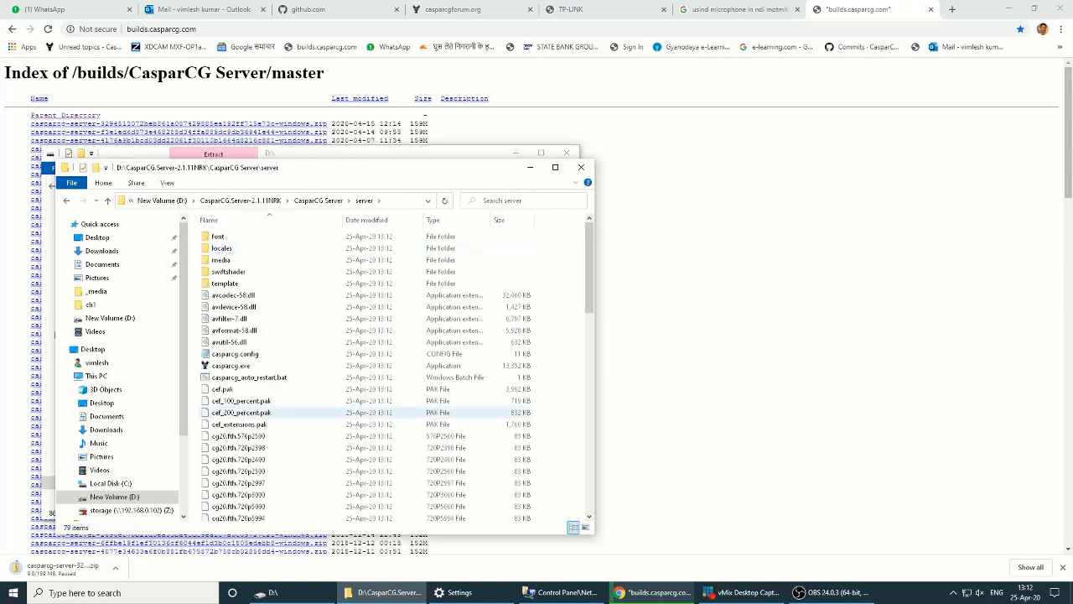
pyautogui.click(232, 365)
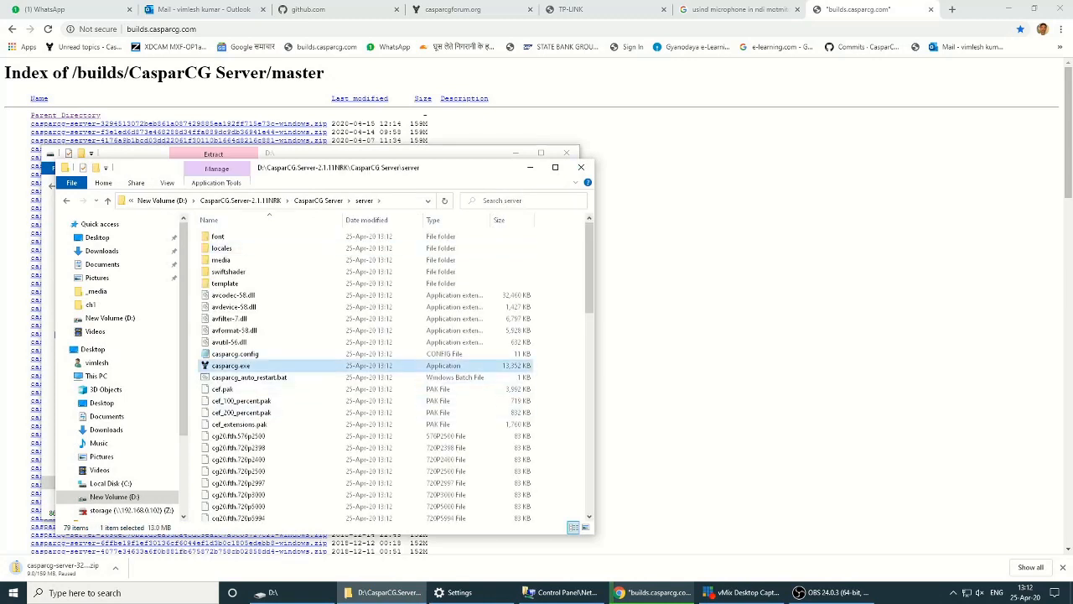
# Send casparcg.exe to the desktop as a shortcut and launch CasparCG Server from it.
pyautogui.rightClick(235, 365)
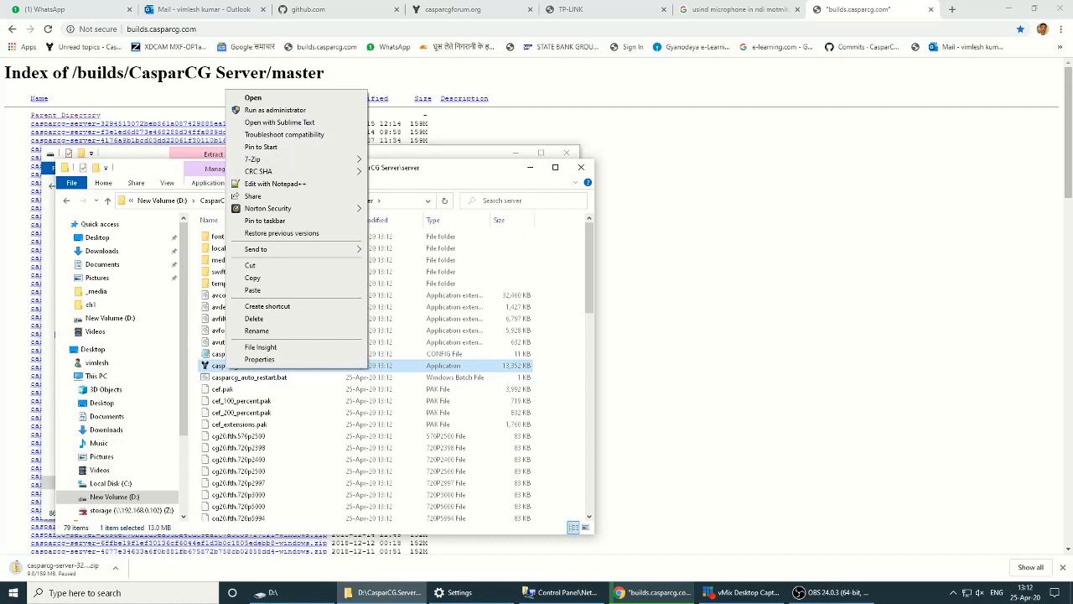
pyautogui.click(256, 249)
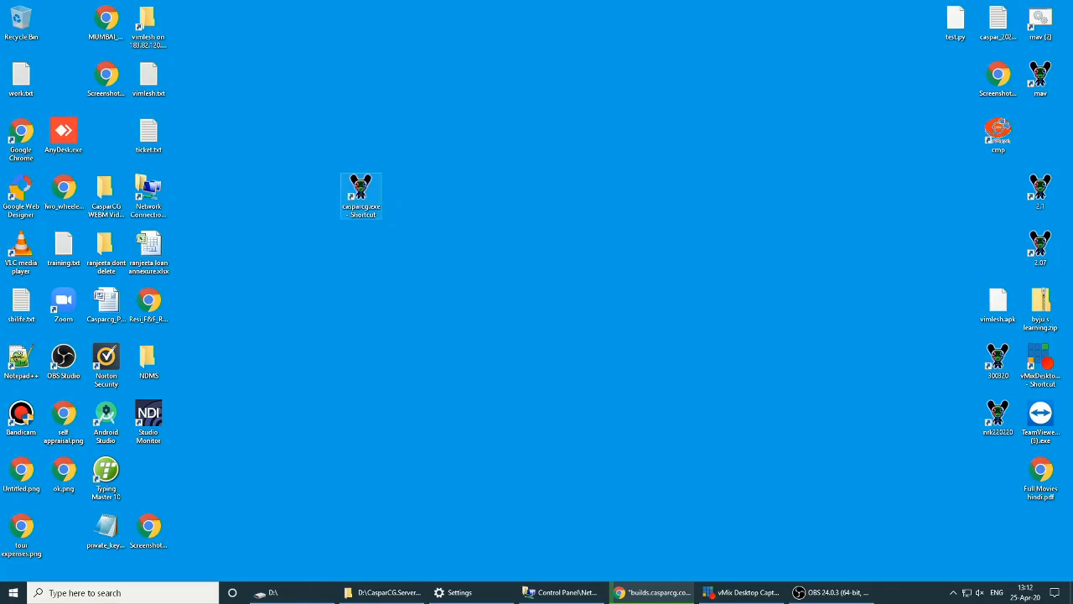
pyautogui.moveTo(360, 189)
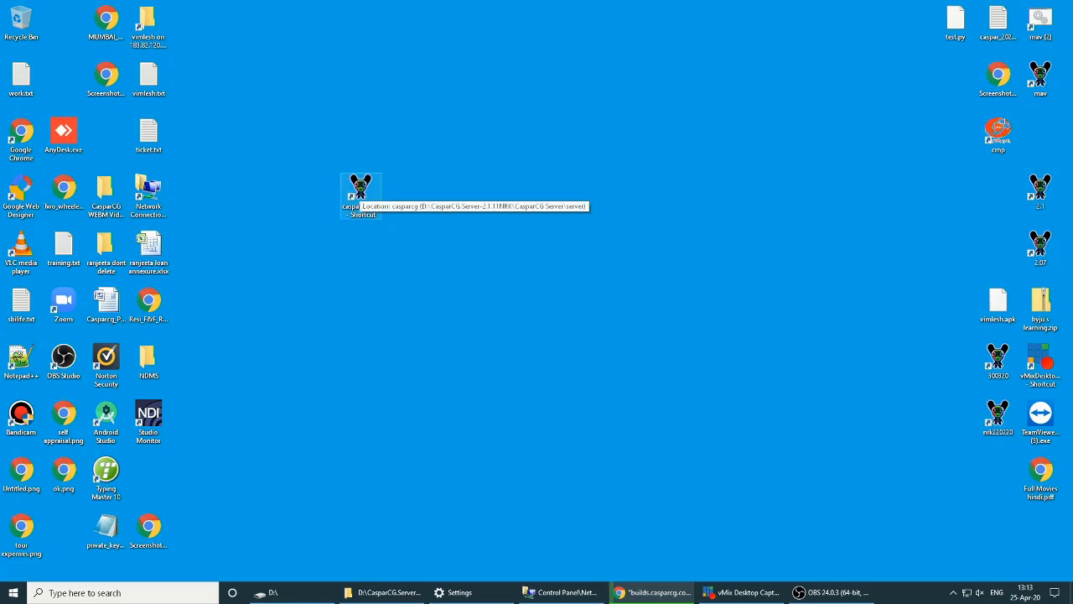
pyautogui.doubleClick(360, 187)
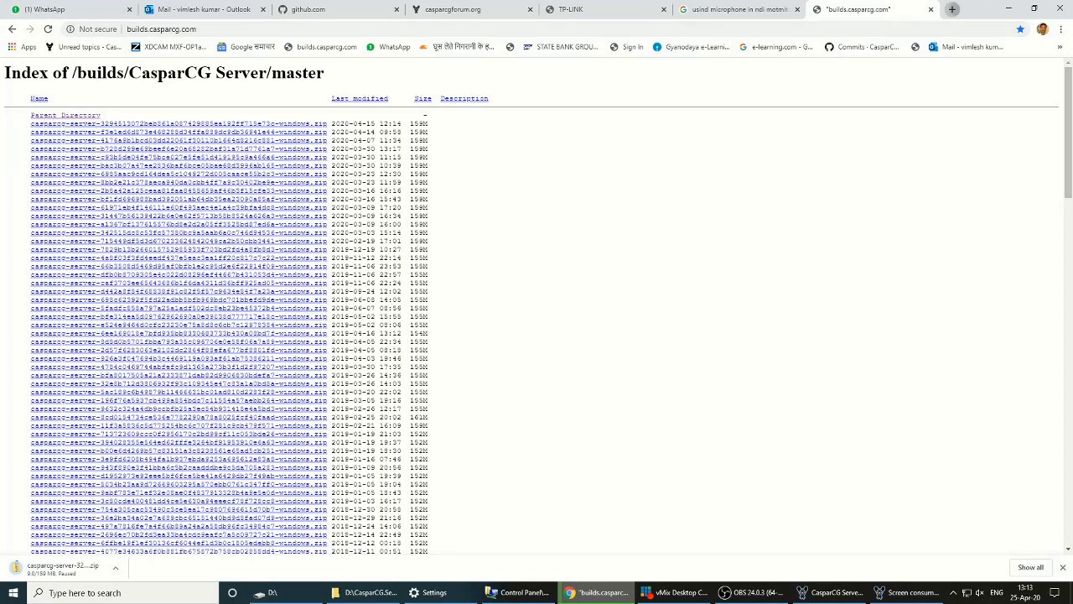
# Search 'casparcg' forum and follow Simple Video Playout's client software link.
pyautogui.click(960, 9)
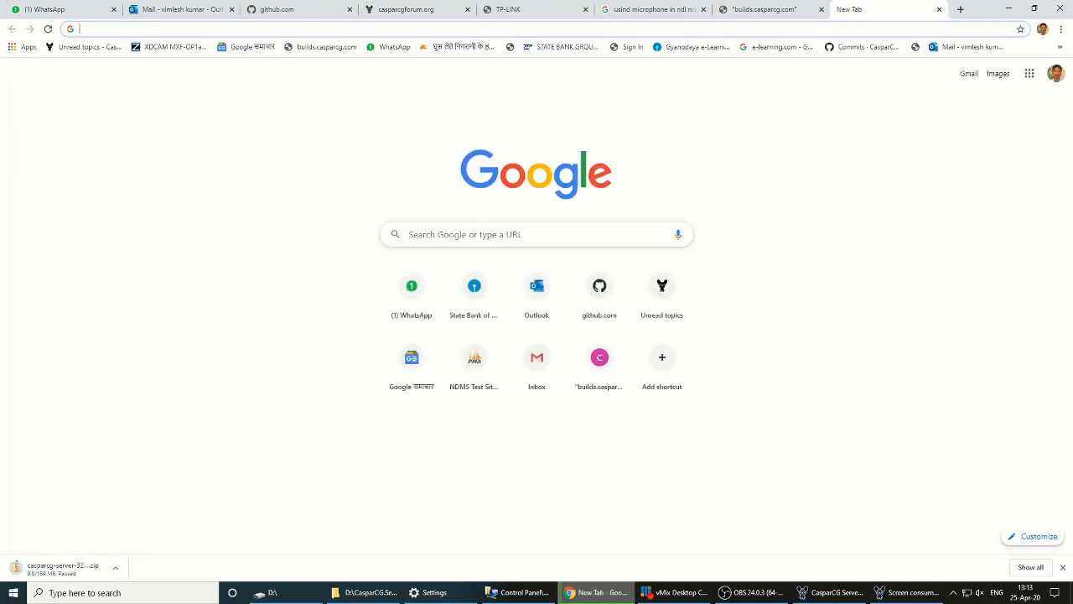
pyautogui.write('casparcg')
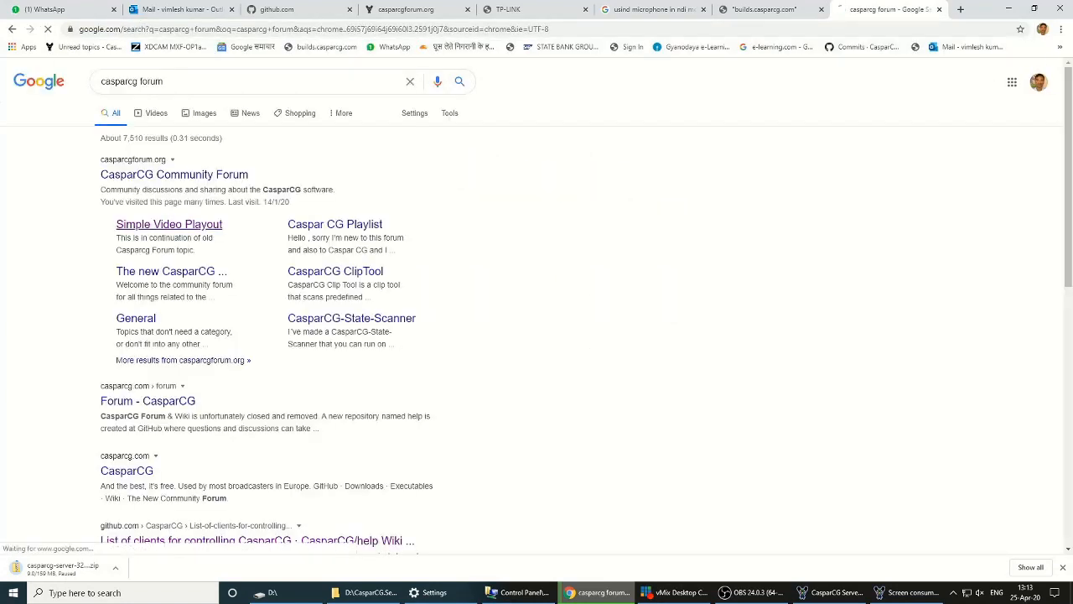
pyautogui.click(168, 224)
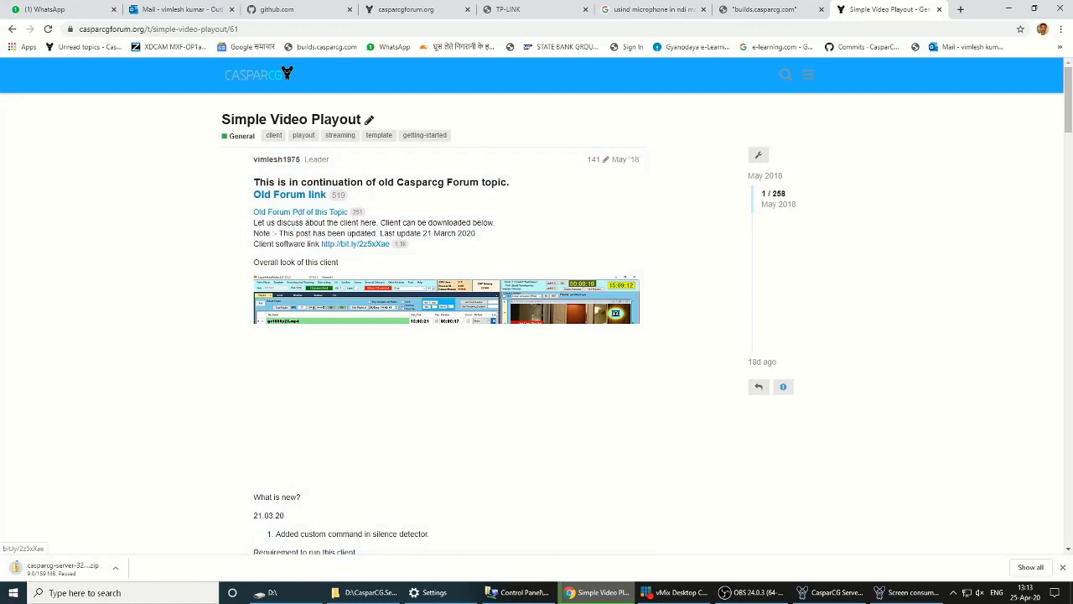
pyautogui.click(897, 10)
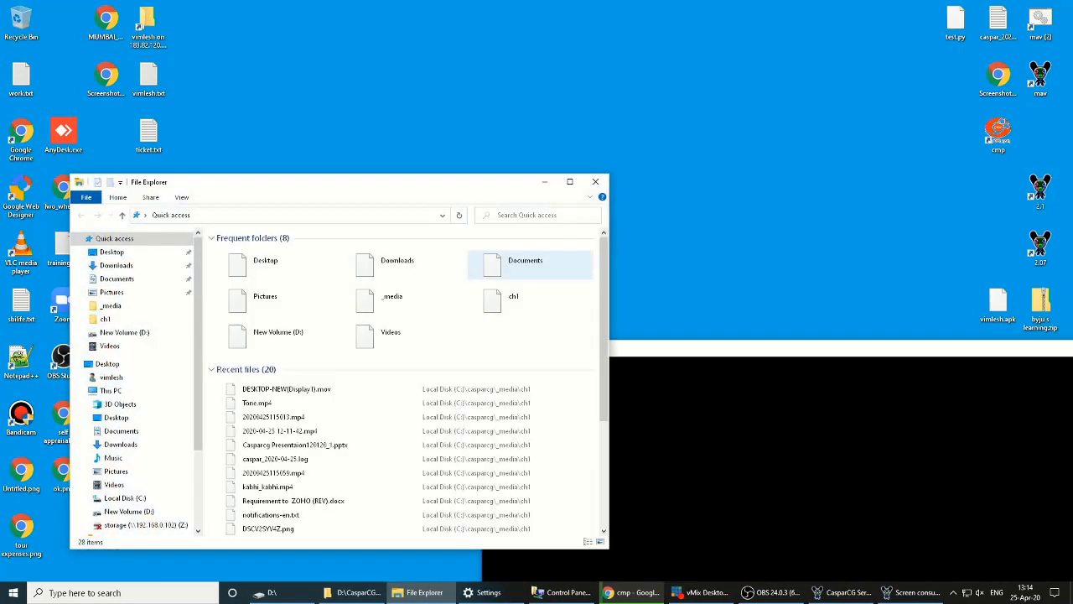
# Open D:\_cmp and bring up 7-Zip actions for CasparMediaPlayback200420_2.7z.
pyautogui.click(124, 332)
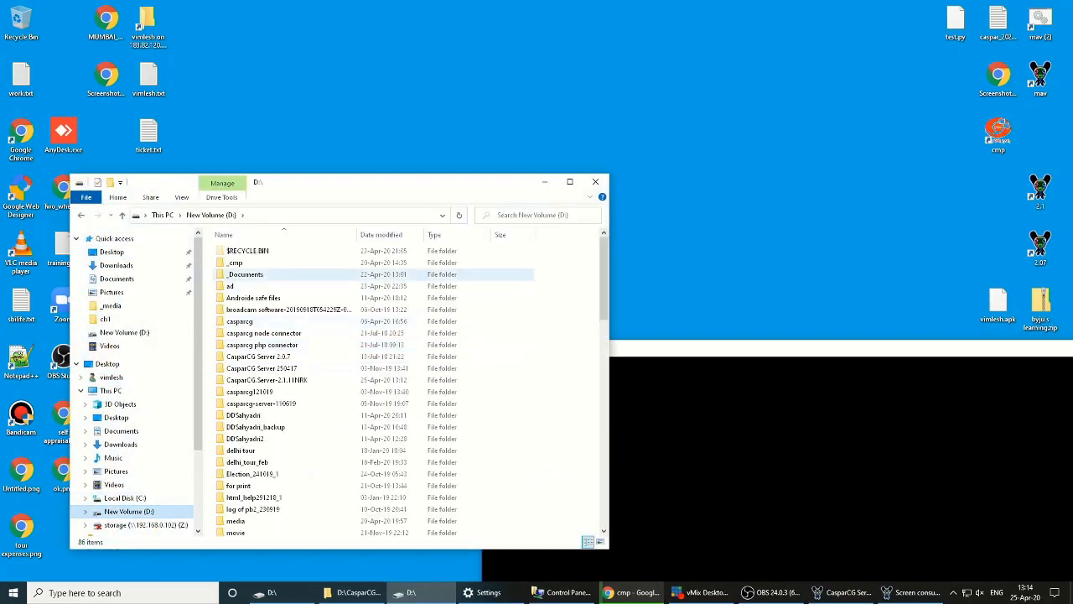
pyautogui.doubleClick(236, 263)
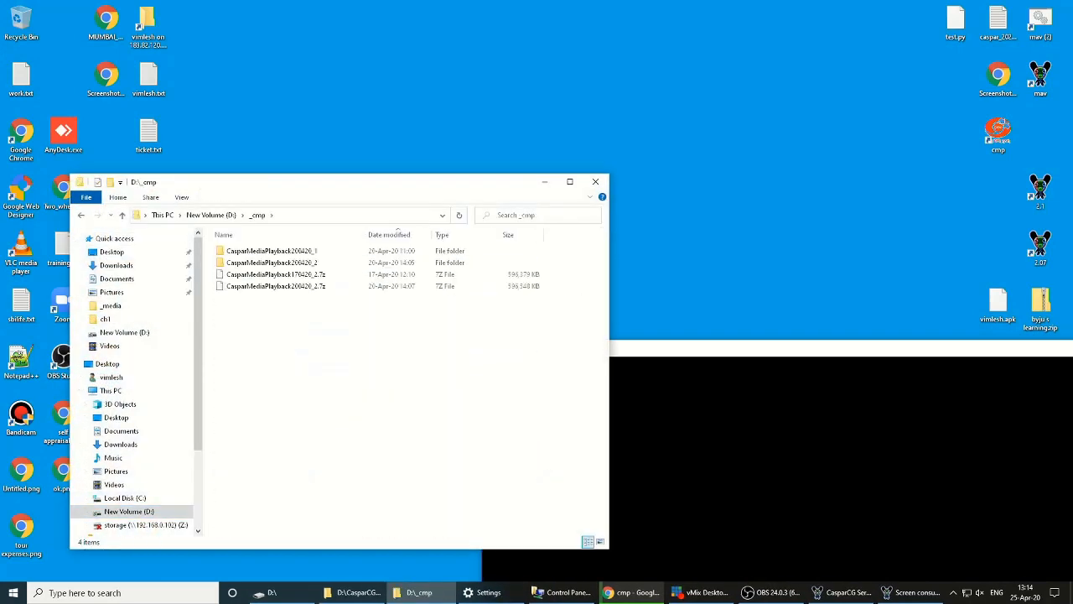
pyautogui.click(277, 285)
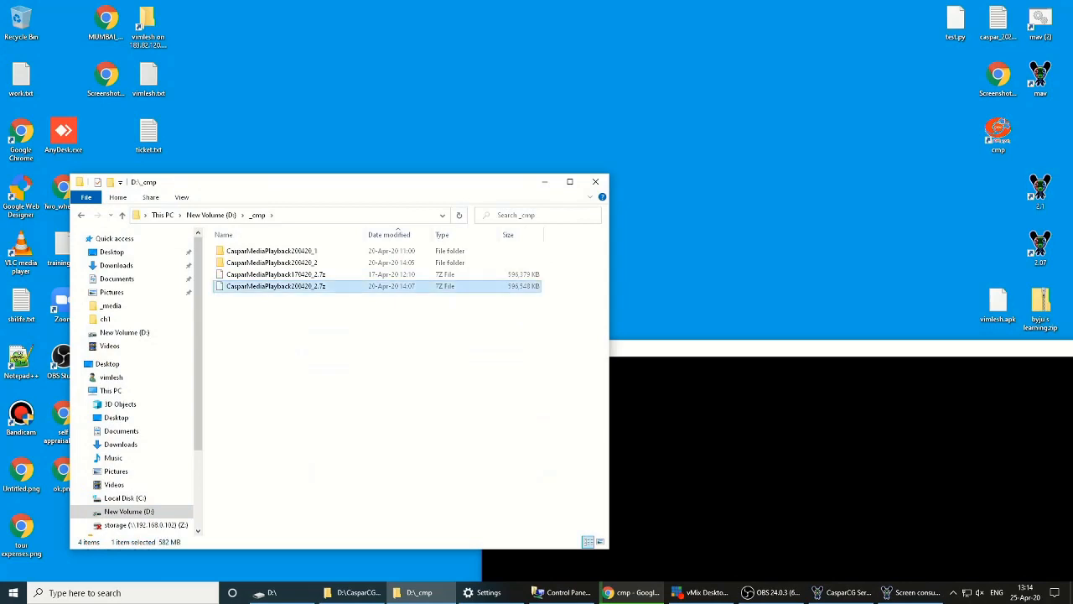
pyautogui.rightClick(277, 286)
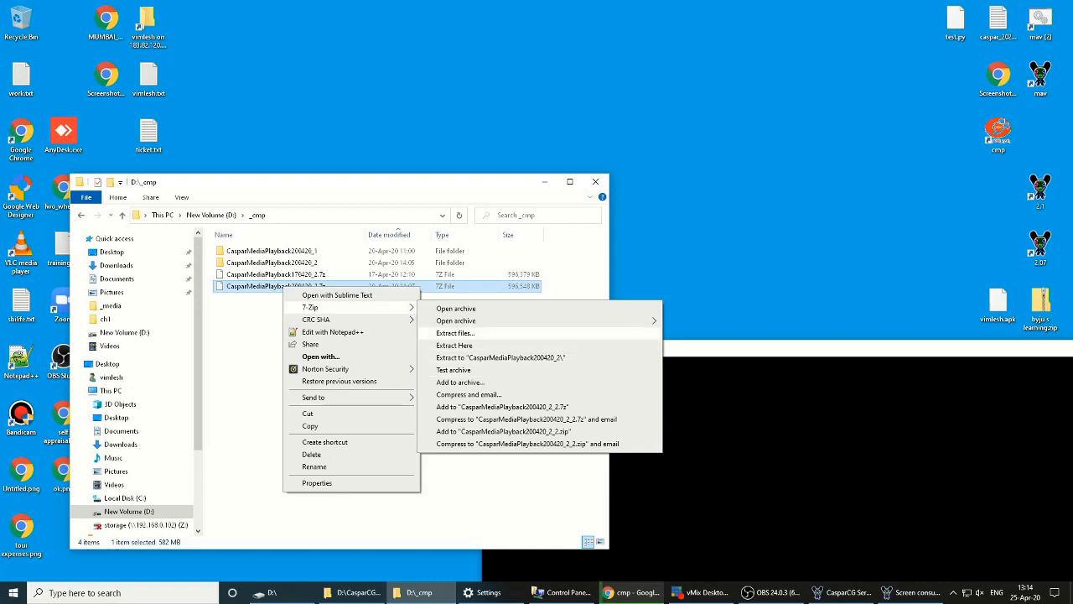
# Extract CasparMediaPlayback200420_2.7z with 7-Zip to D:\.
pyautogui.click(454, 332)
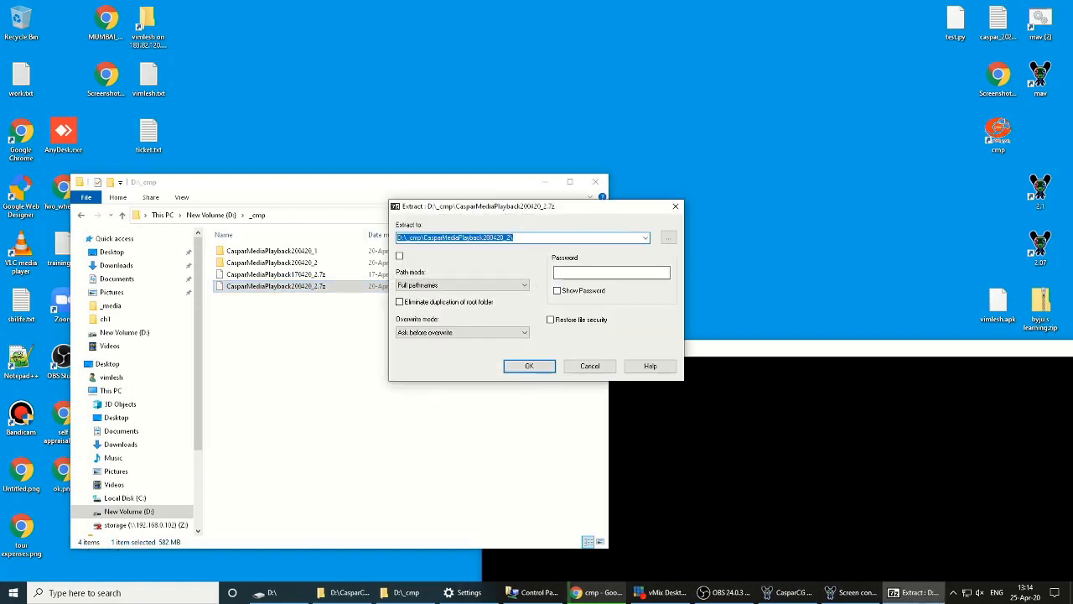
pyautogui.click(668, 237)
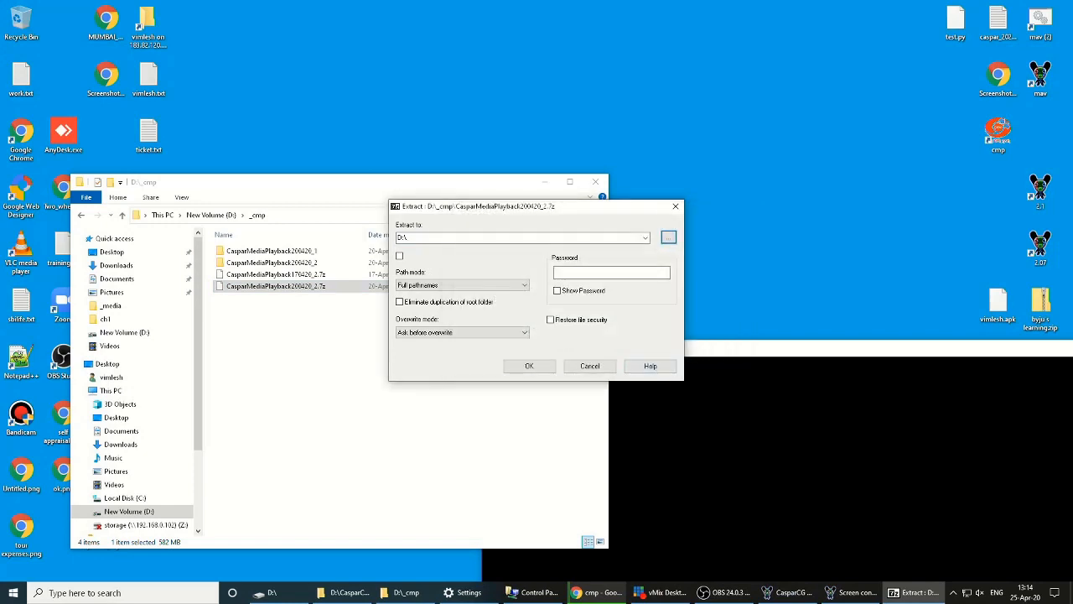
pyautogui.click(529, 366)
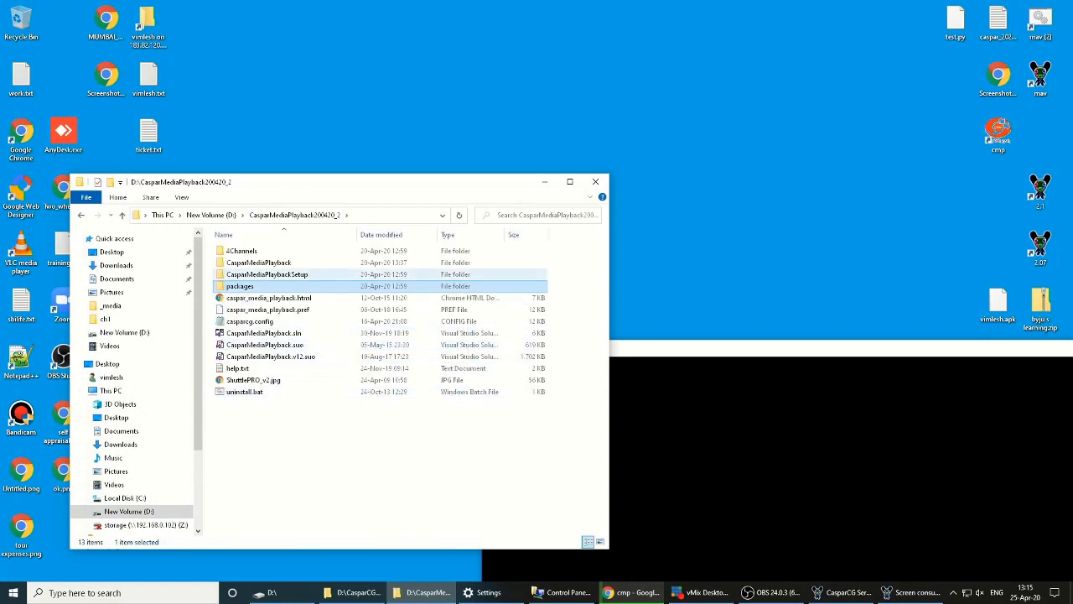
# Run Release\CasparMediaPlaybackSetup.msi and dismiss the 'another version already installed' error.
pyautogui.doubleClick(266, 274)
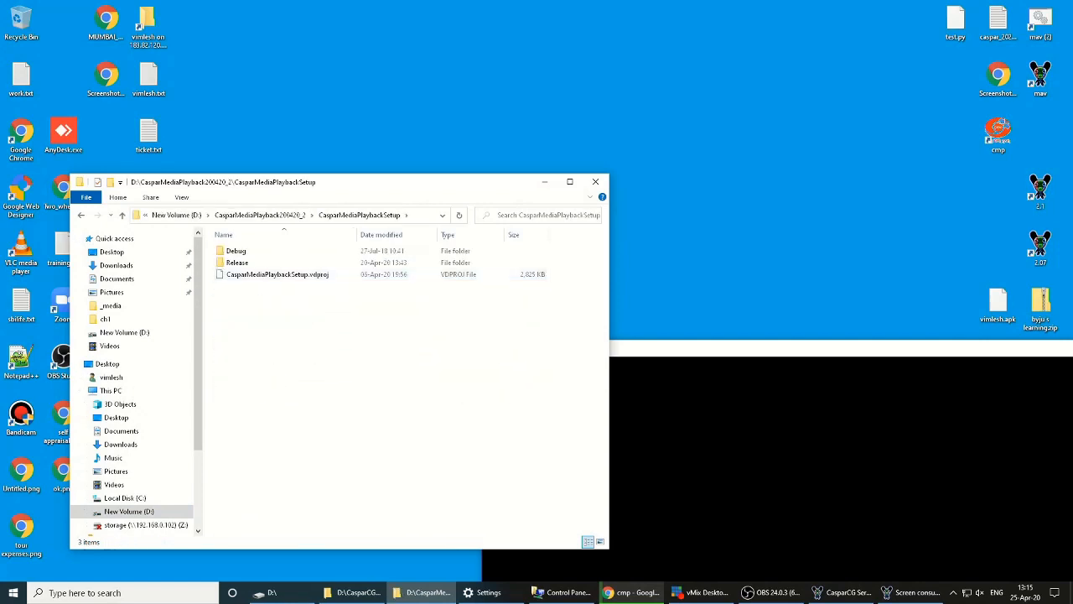
pyautogui.doubleClick(237, 262)
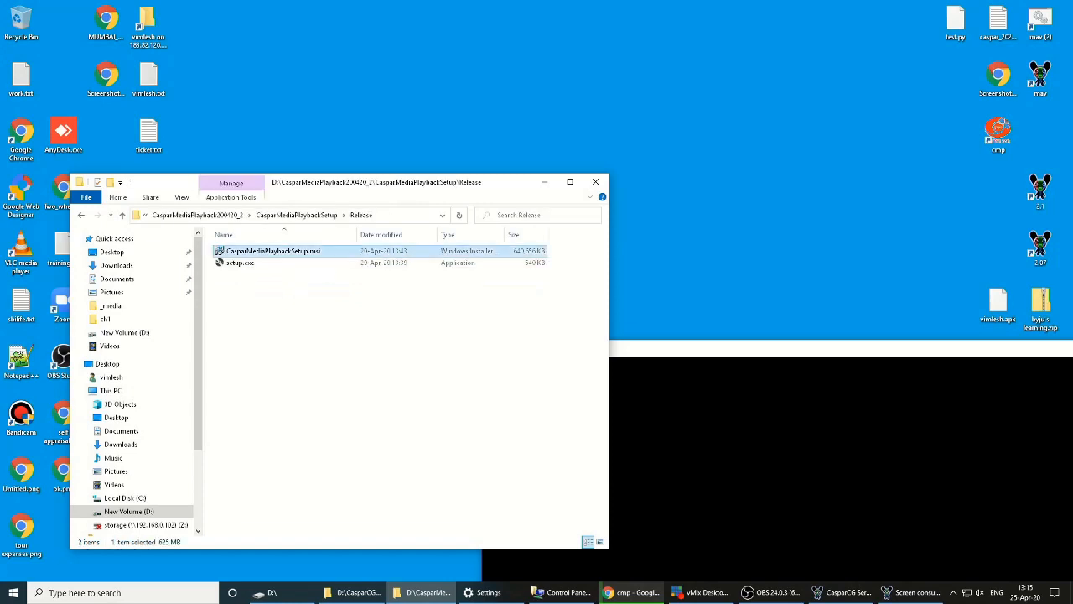
pyautogui.doubleClick(272, 251)
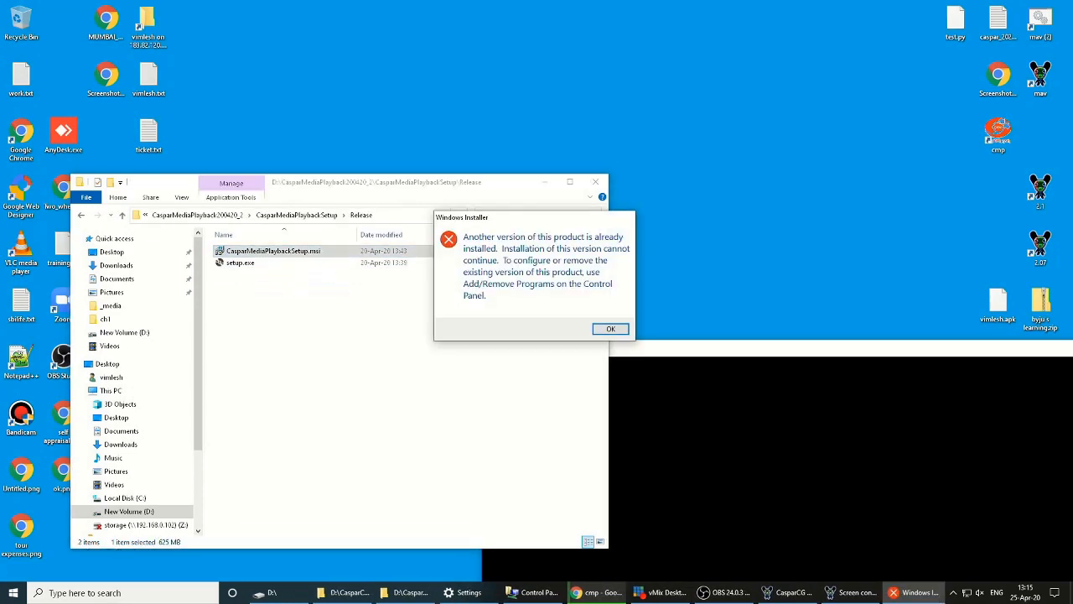
pyautogui.click(610, 328)
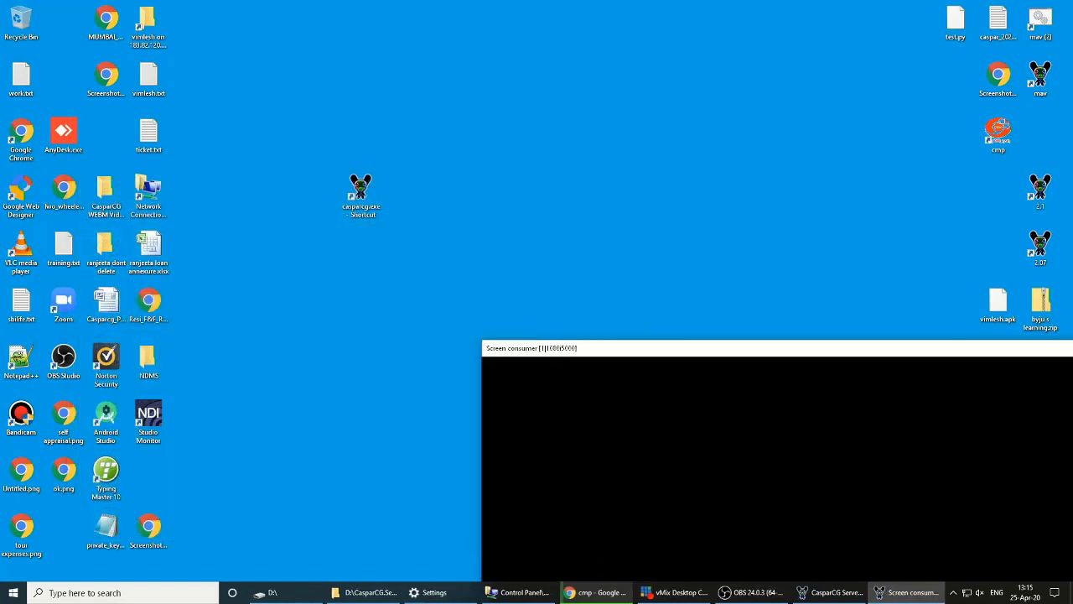
pyautogui.click(998, 134)
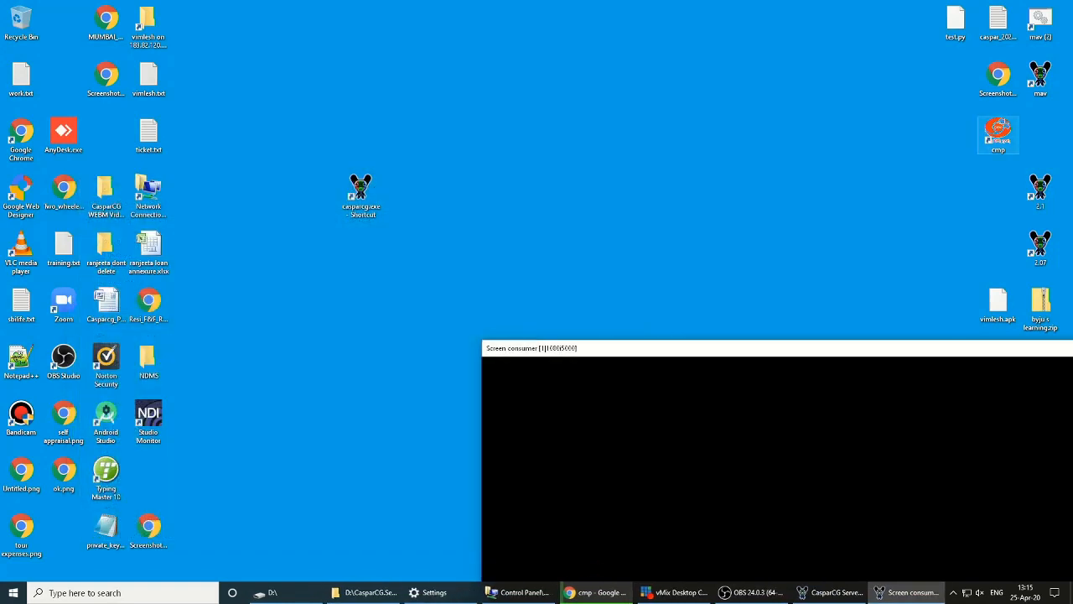